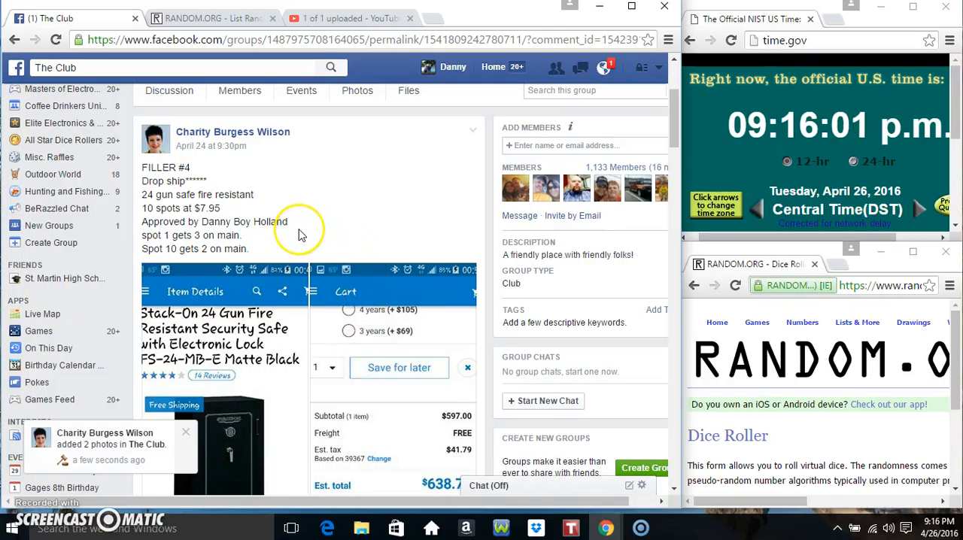
mouse_move(291, 188)
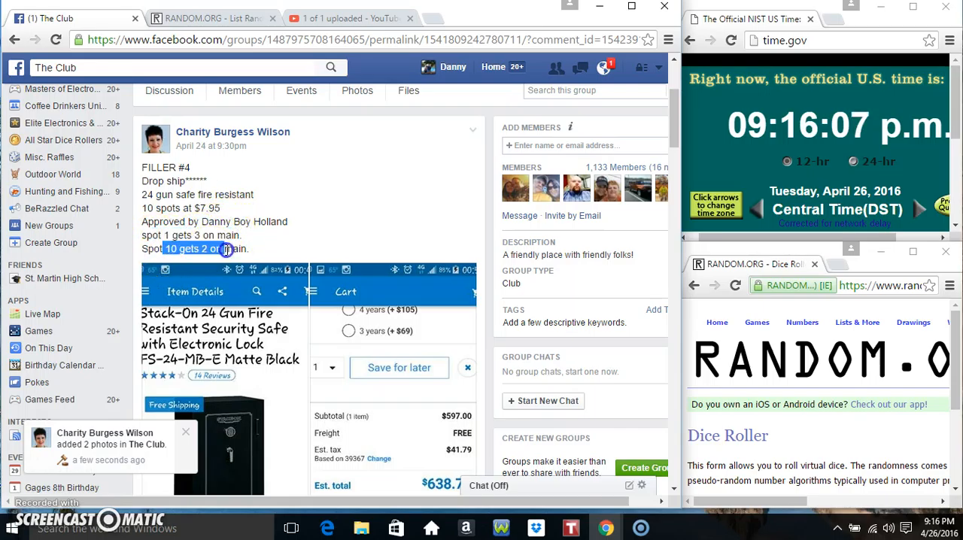
Scroll through the raffle list, go to the RANDOM.ORG List Randomizer, and roll two virtual dice
scroll(down, 3)
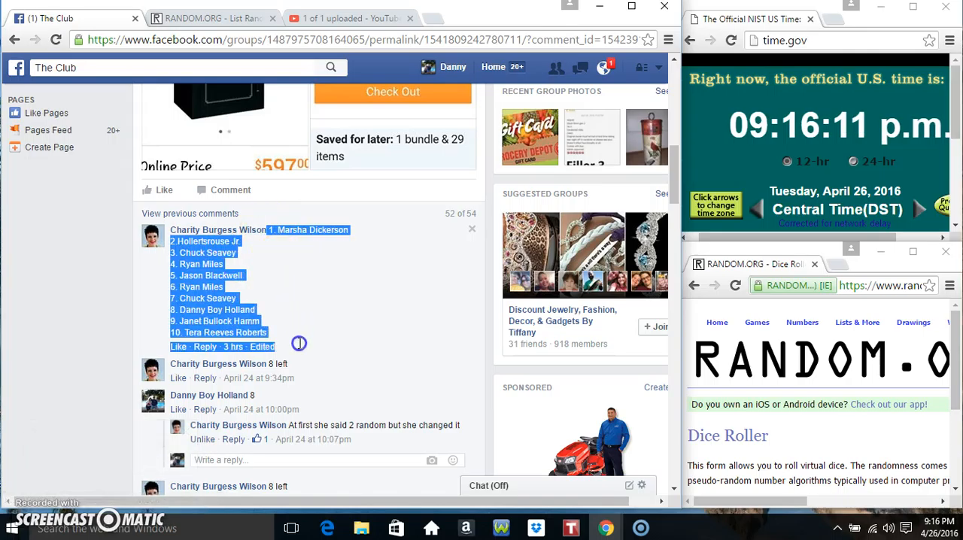
scroll(down, 3)
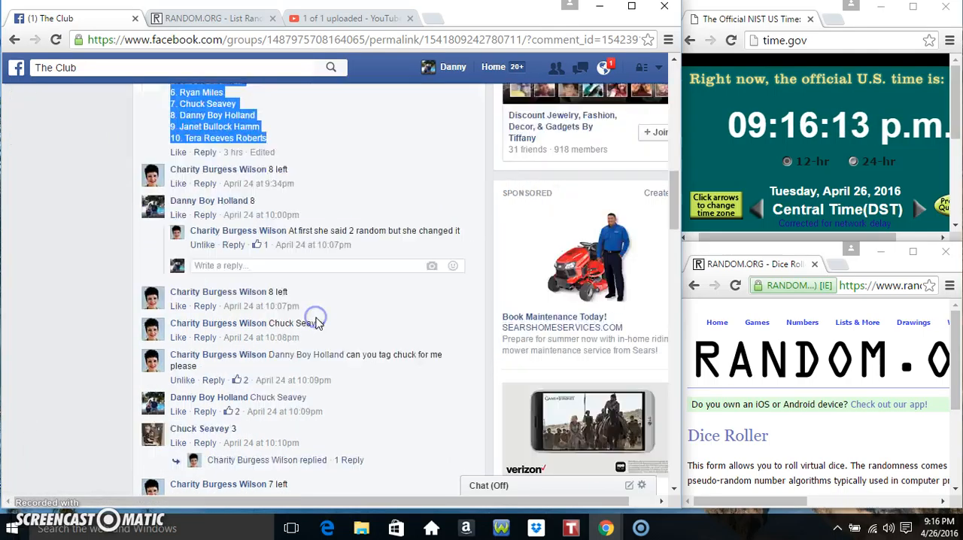
scroll(down, 3)
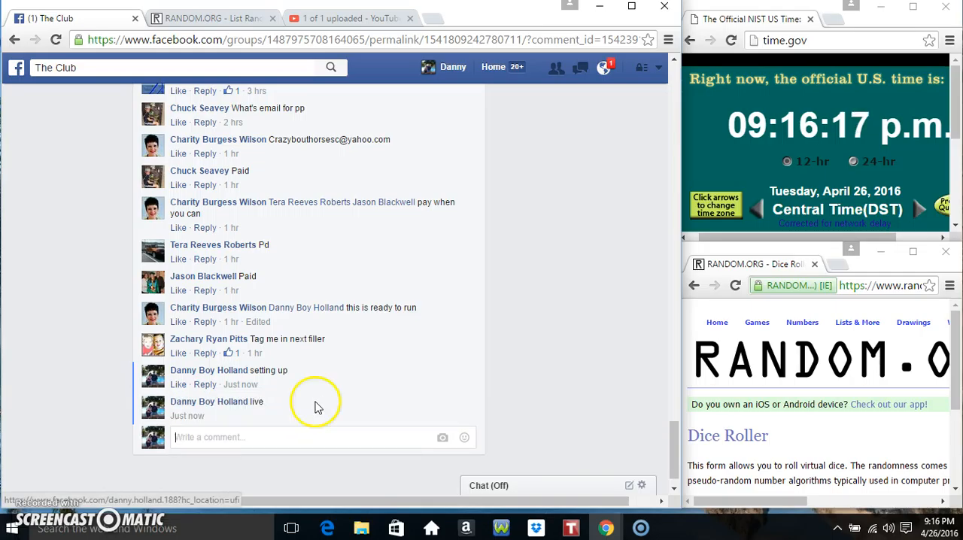
mouse_move(241, 416)
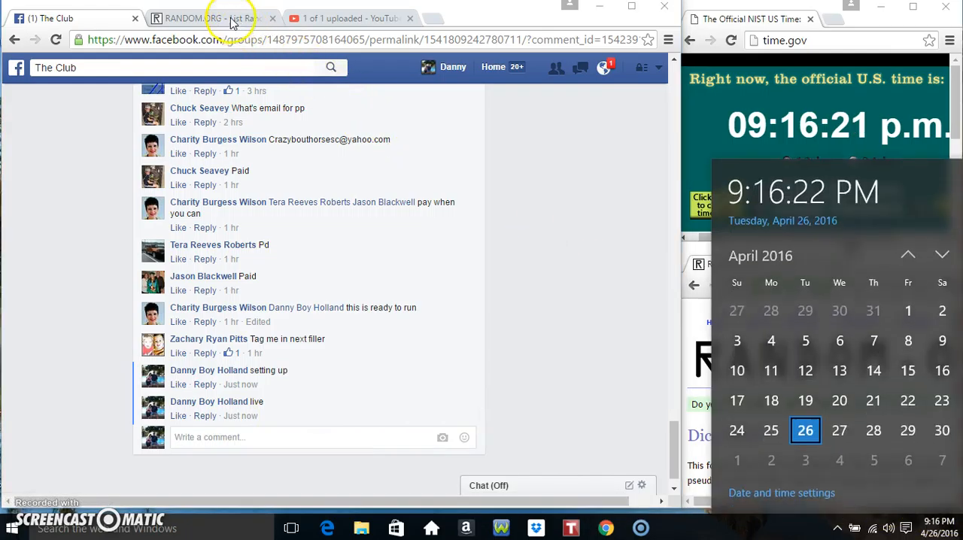
click(214, 18)
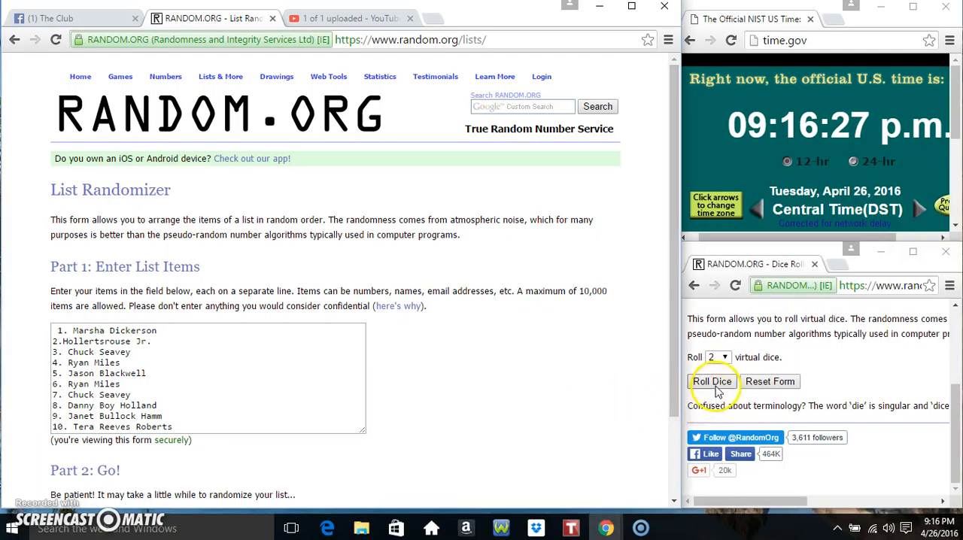
click(713, 381)
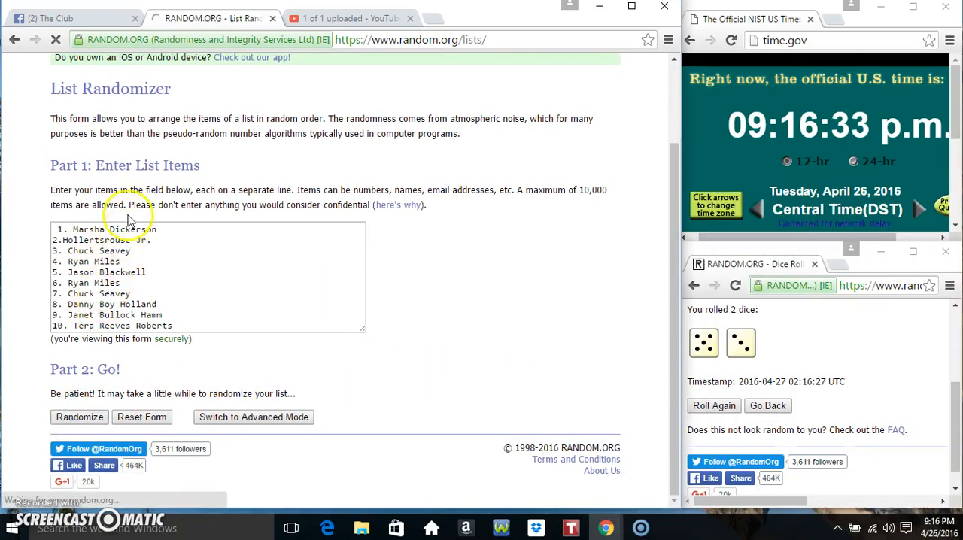
Shuffle the ten raffle names with Randomize, then reshuffle them five more times with Again!
click(79, 417)
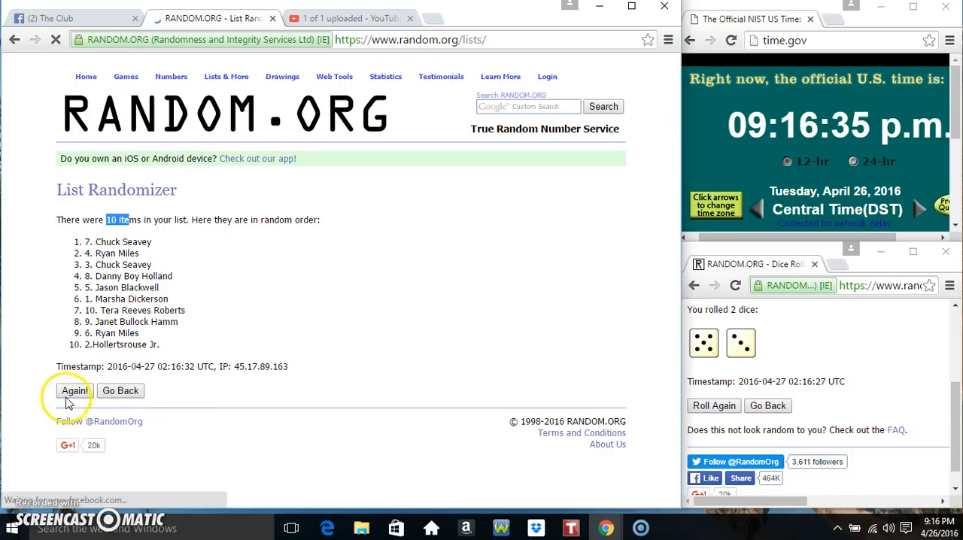
click(74, 390)
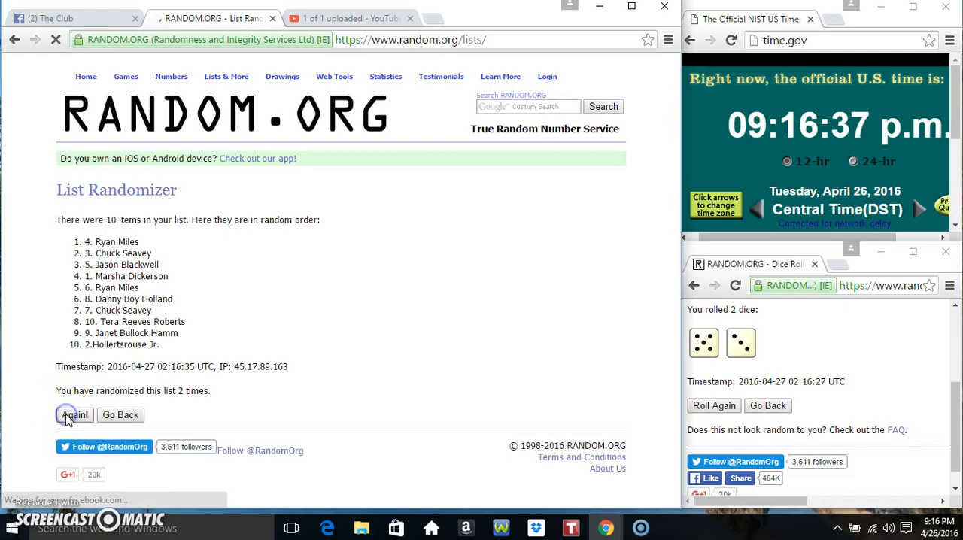
click(73, 414)
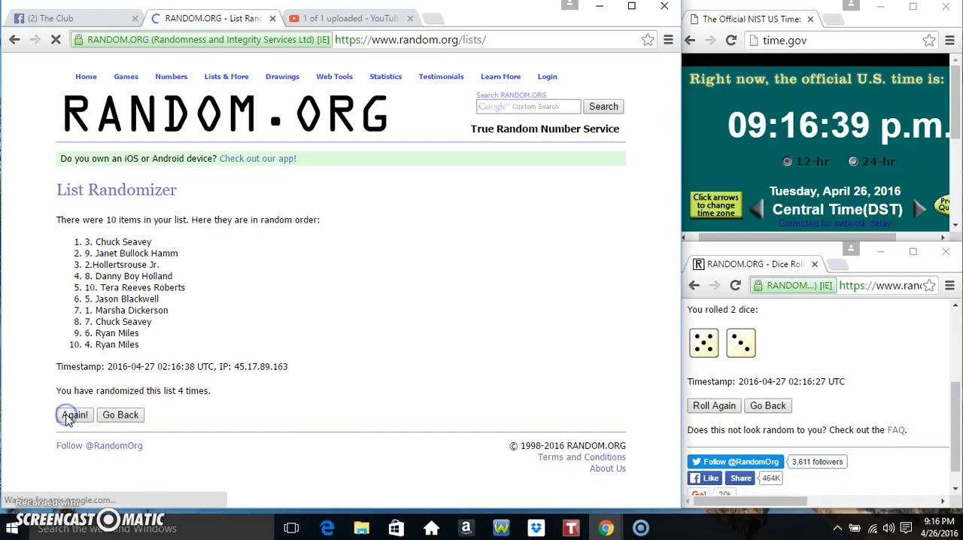
click(74, 414)
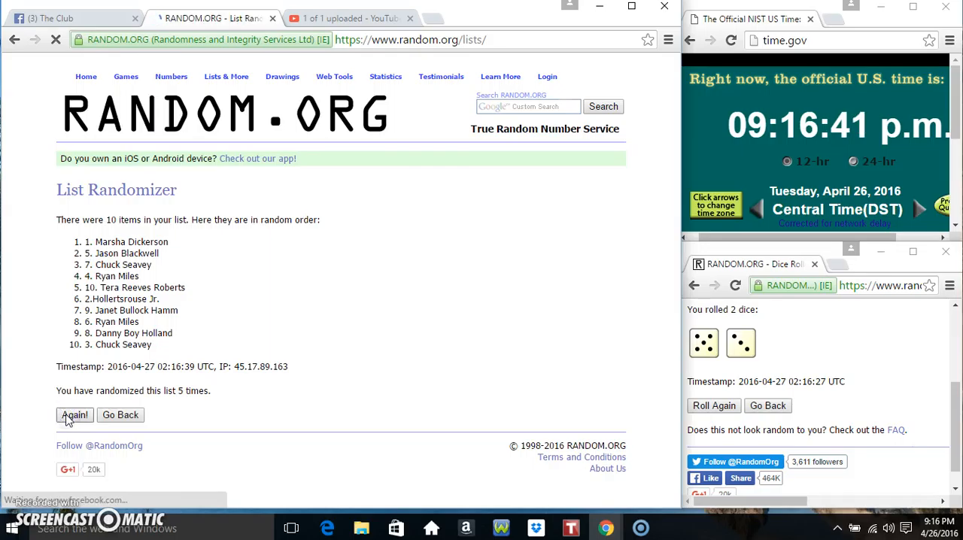
click(74, 414)
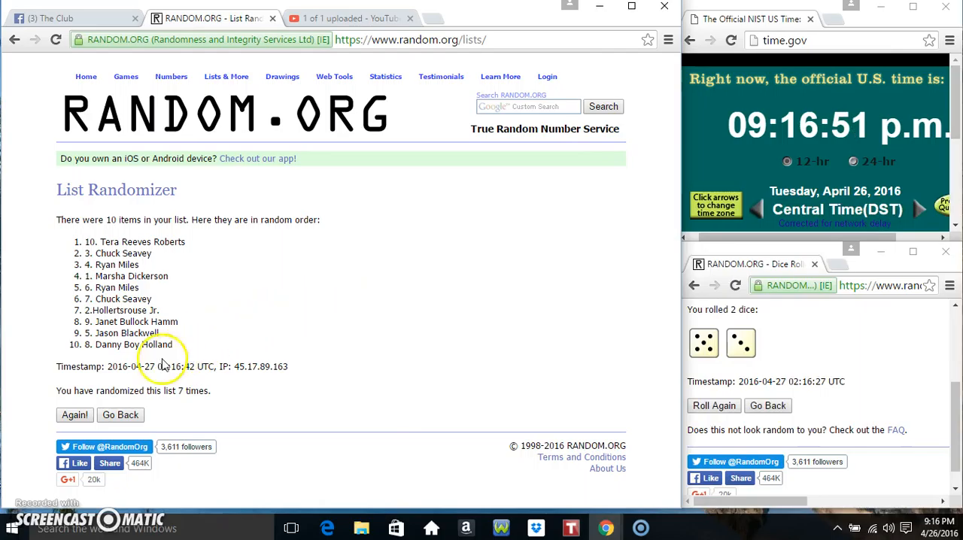
click(74, 415)
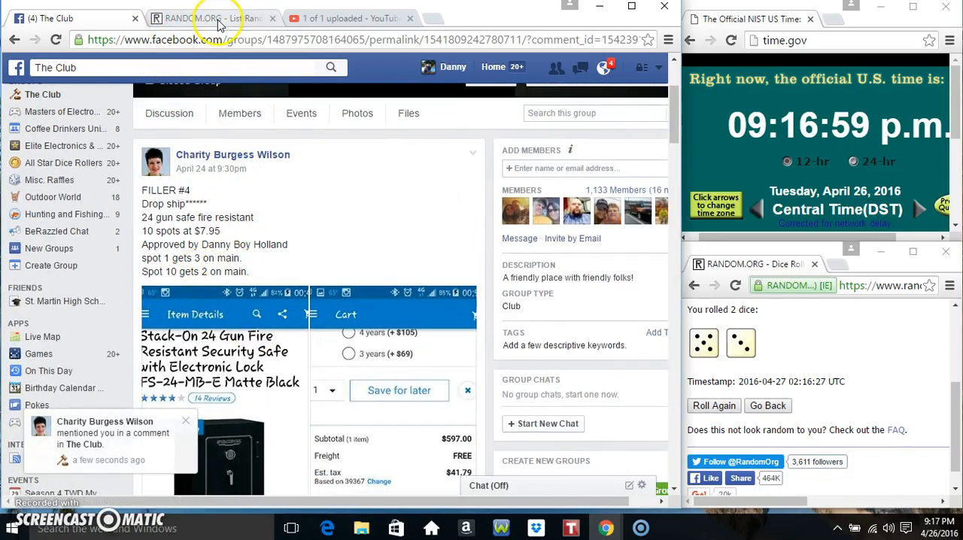
Review the final randomized list, then post a 'done' comment on the Facebook raffle thread
click(211, 18)
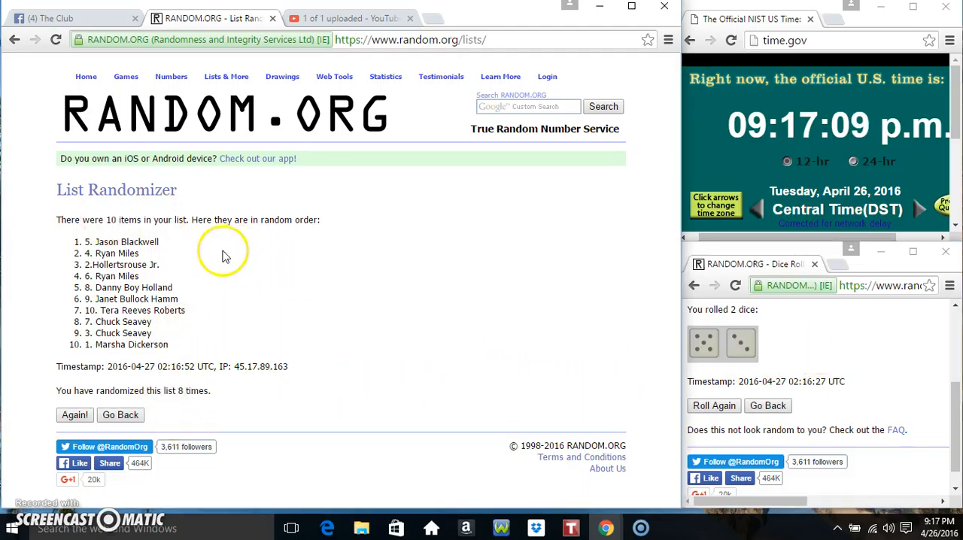
click(68, 18)
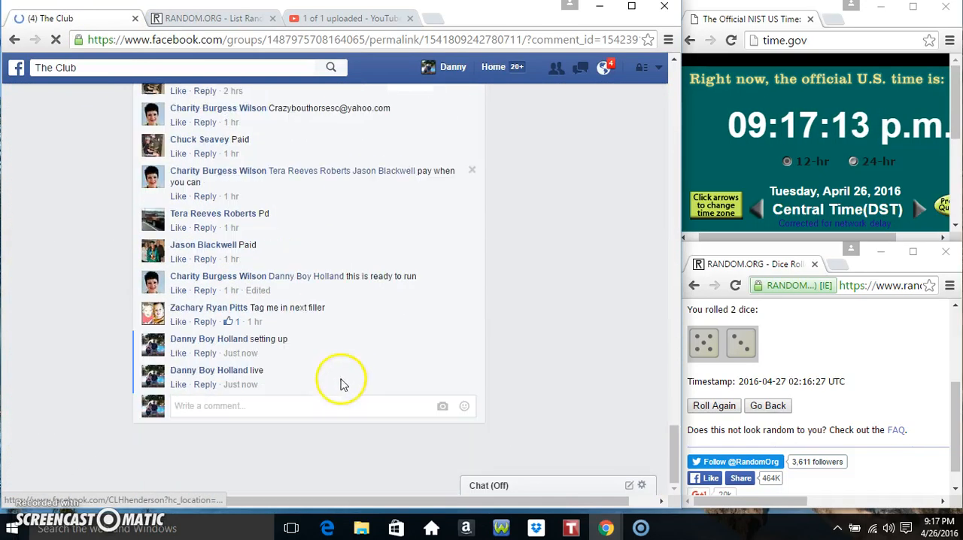
text(done)
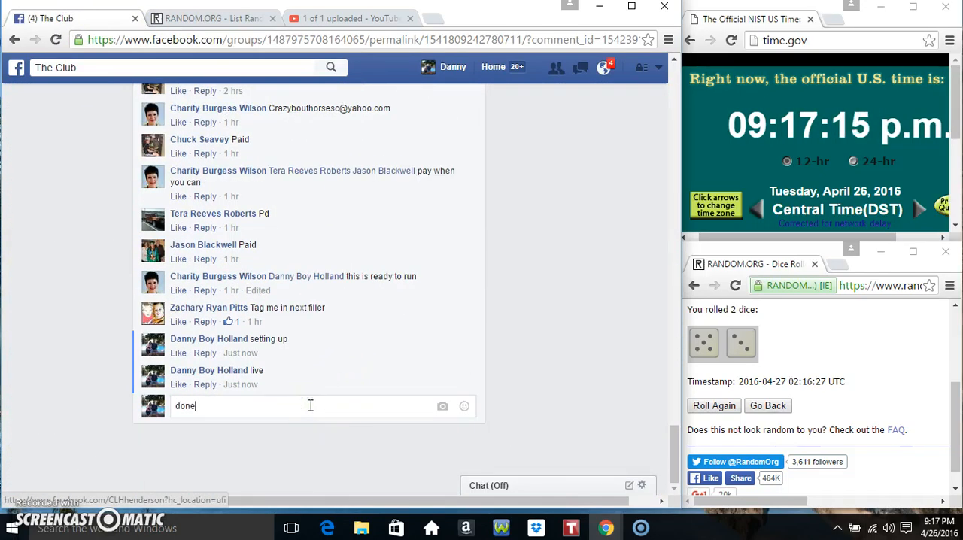
key(enter)
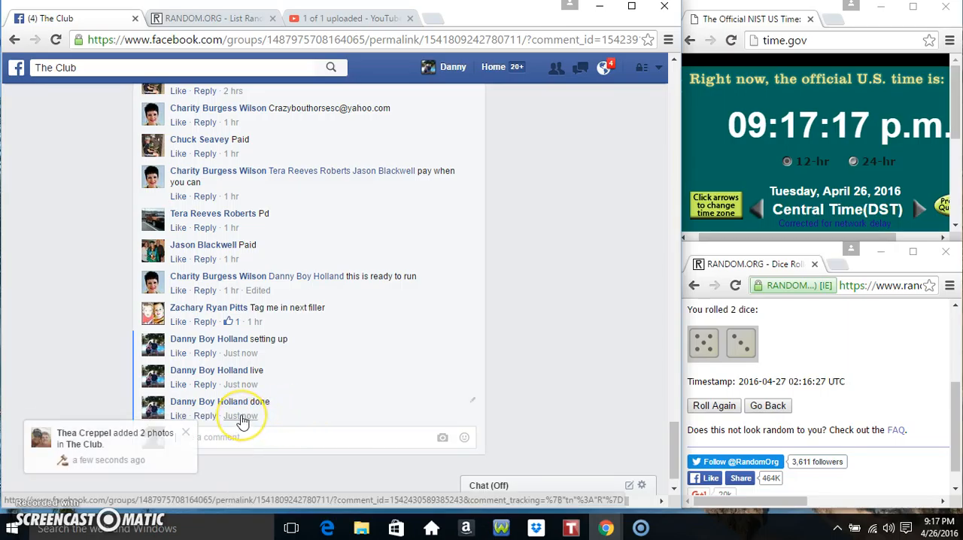